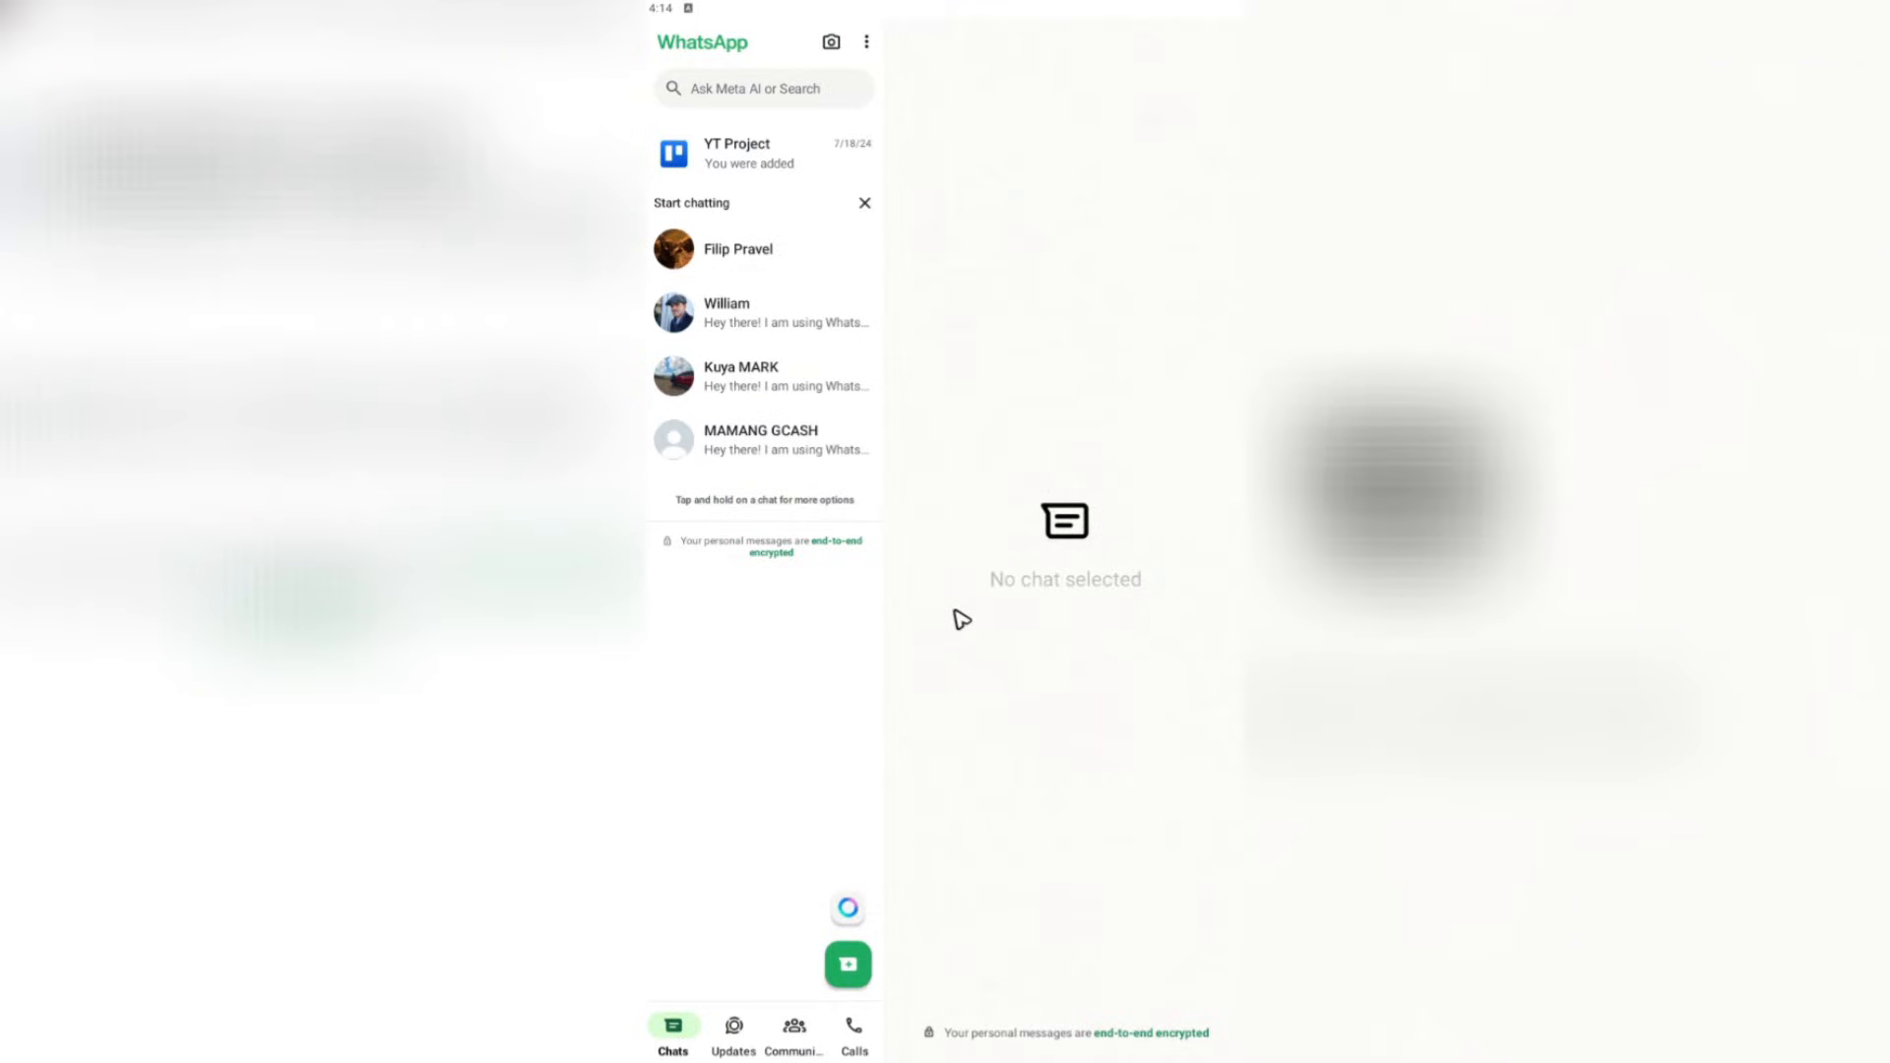
mouse_move(971, 630)
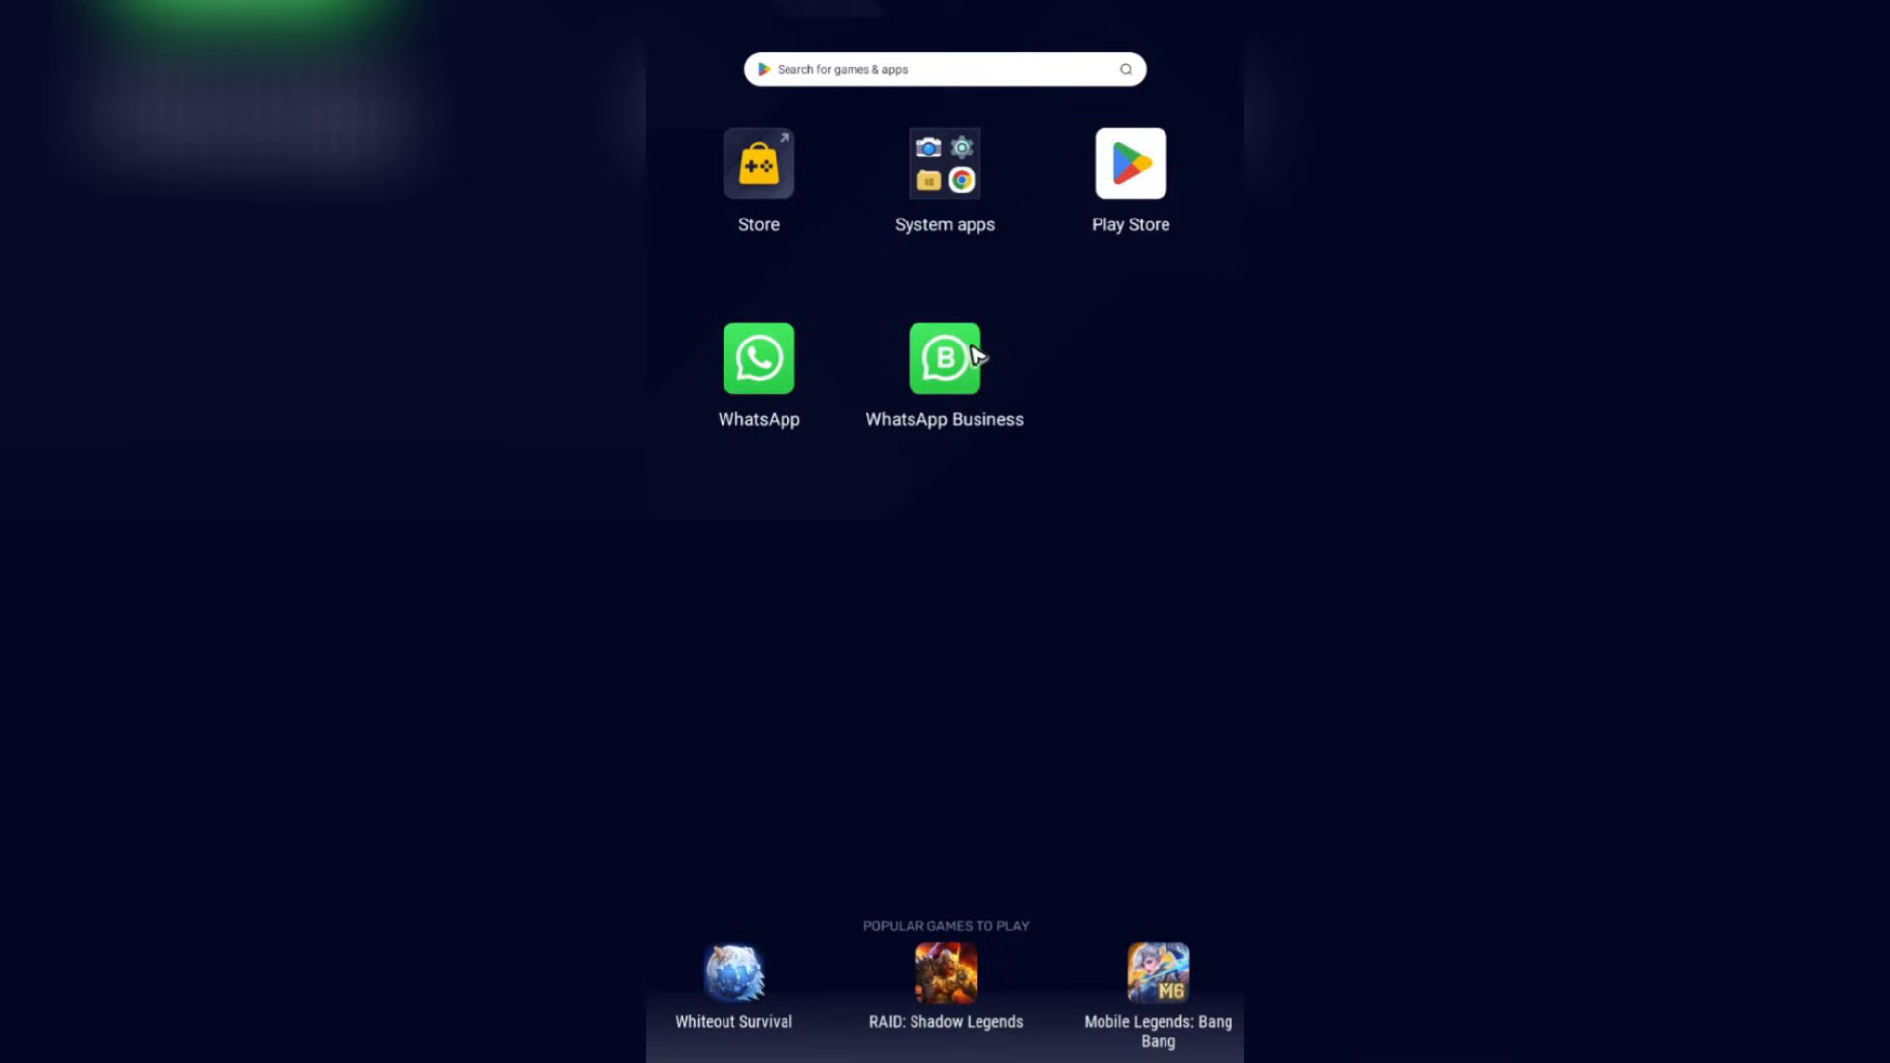
Launch WhatsApp Business from the launcher to reach the logged-out notice
click(945, 356)
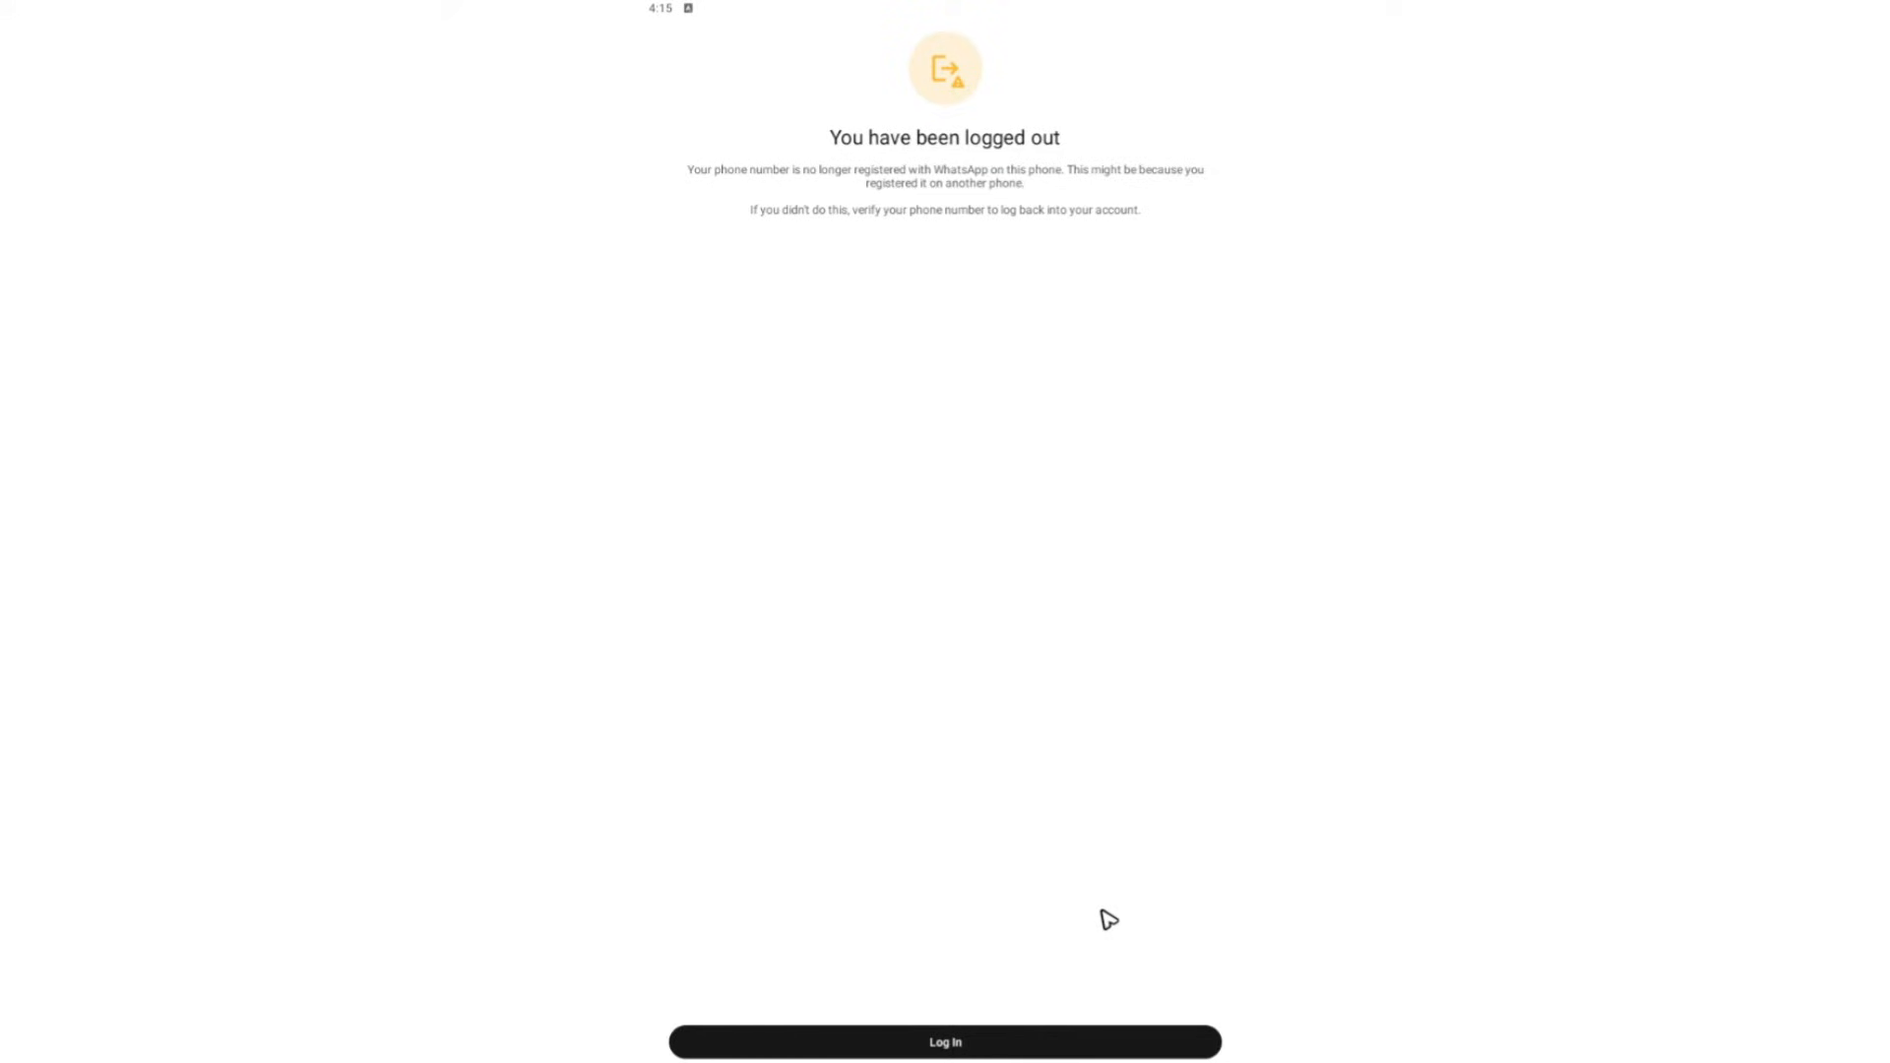
mouse_move(994, 254)
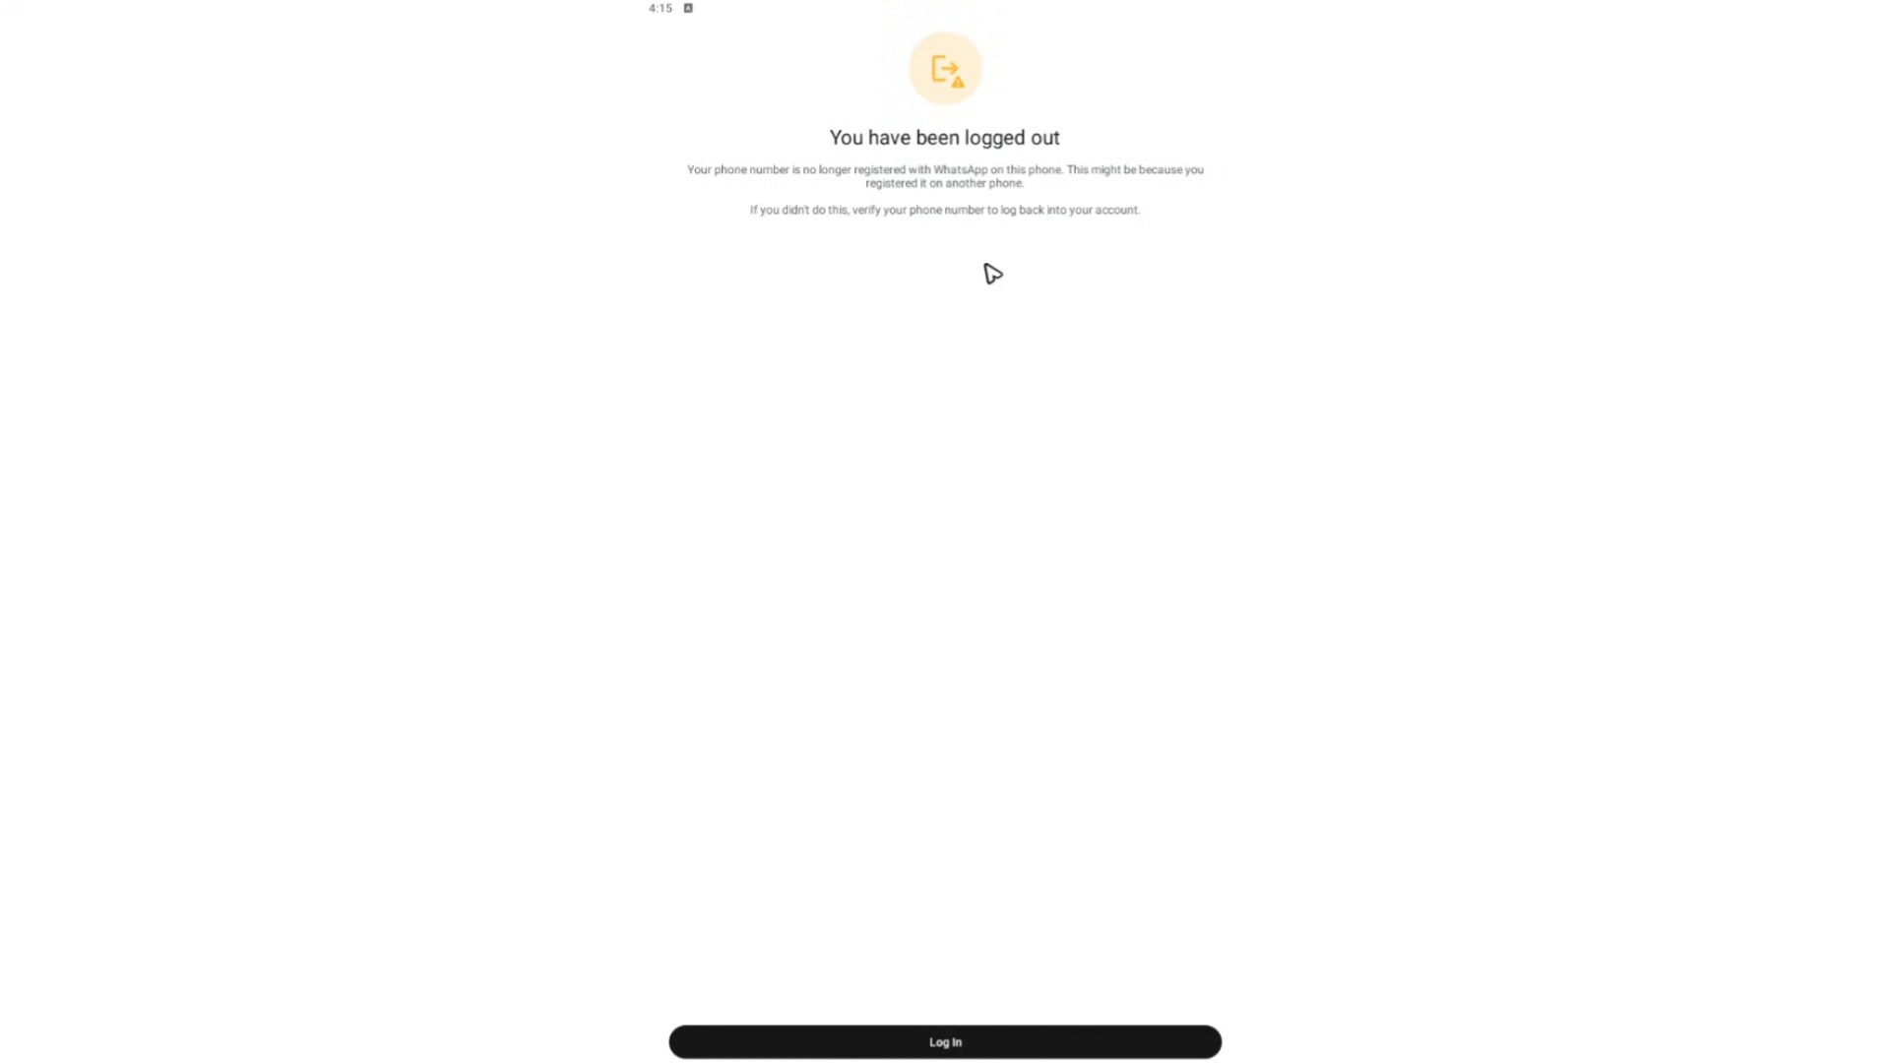
mouse_move(1058, 770)
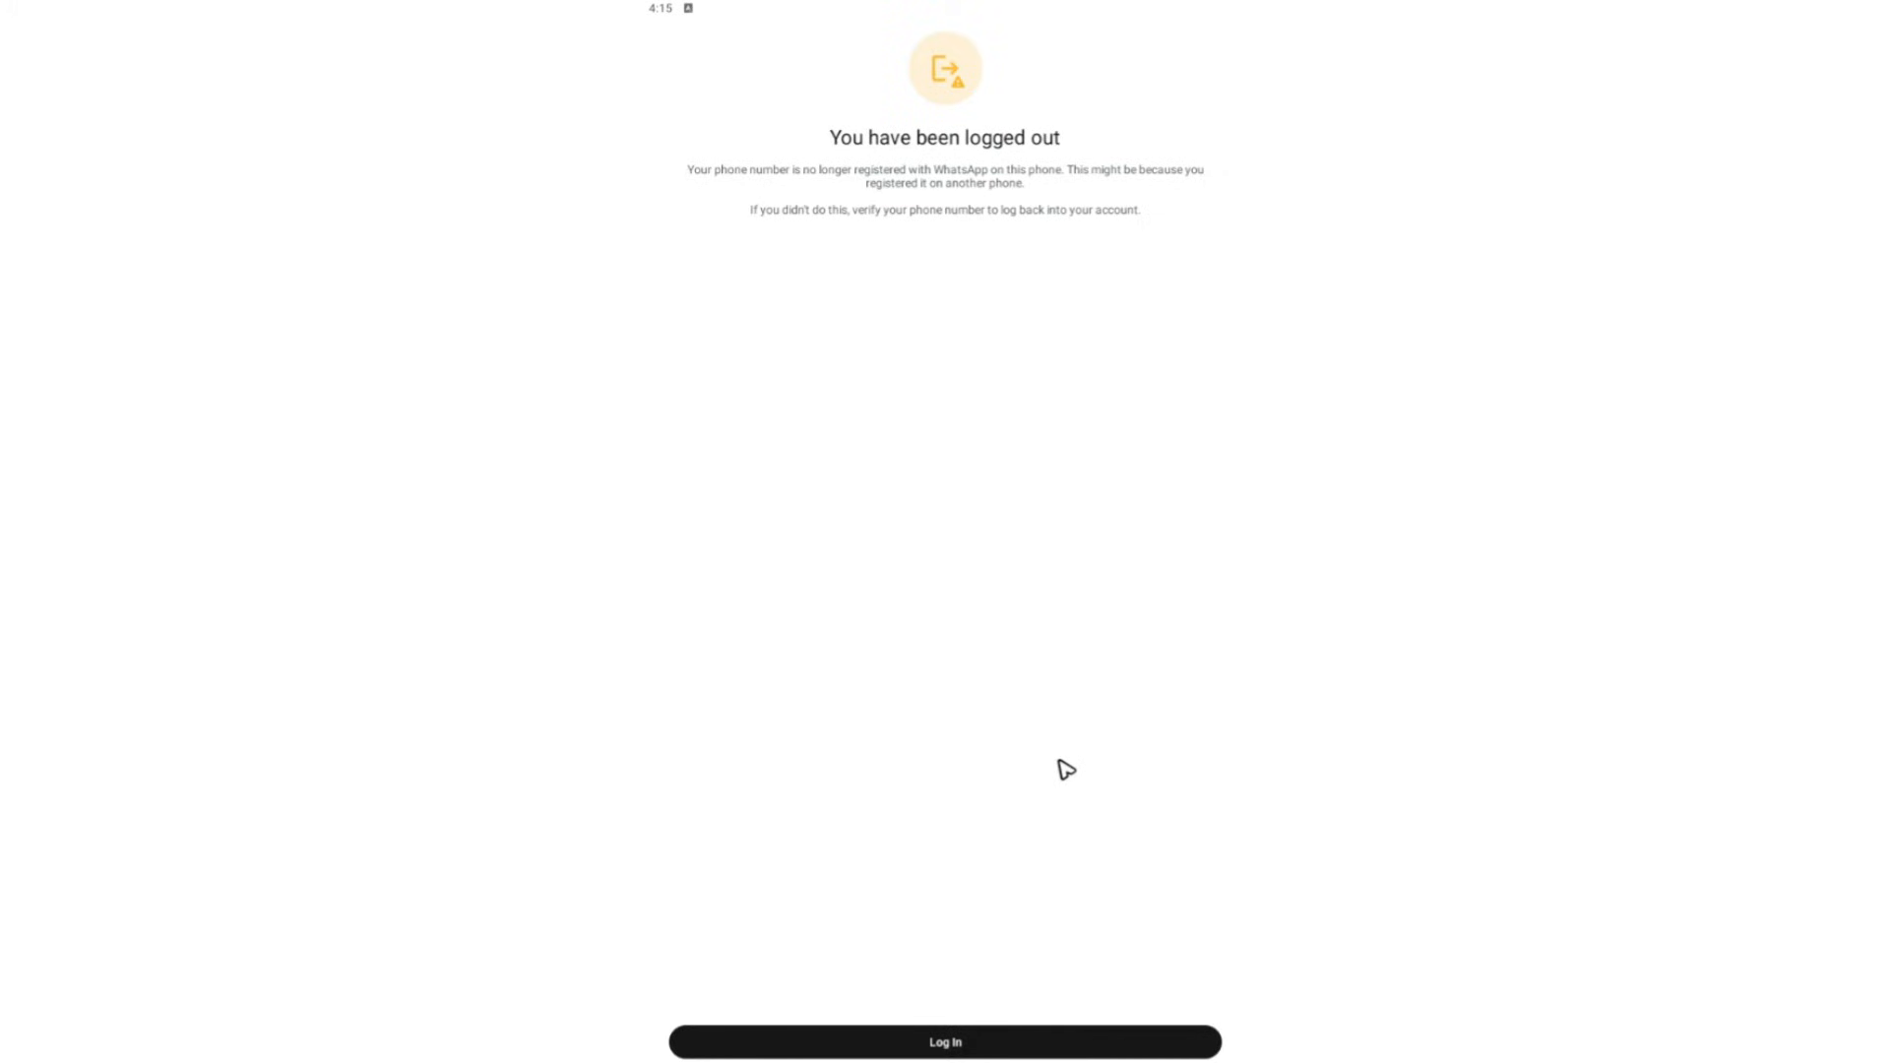
Log back in, choose Other Business for Made4Money and keep the name despite the warning
click(945, 1042)
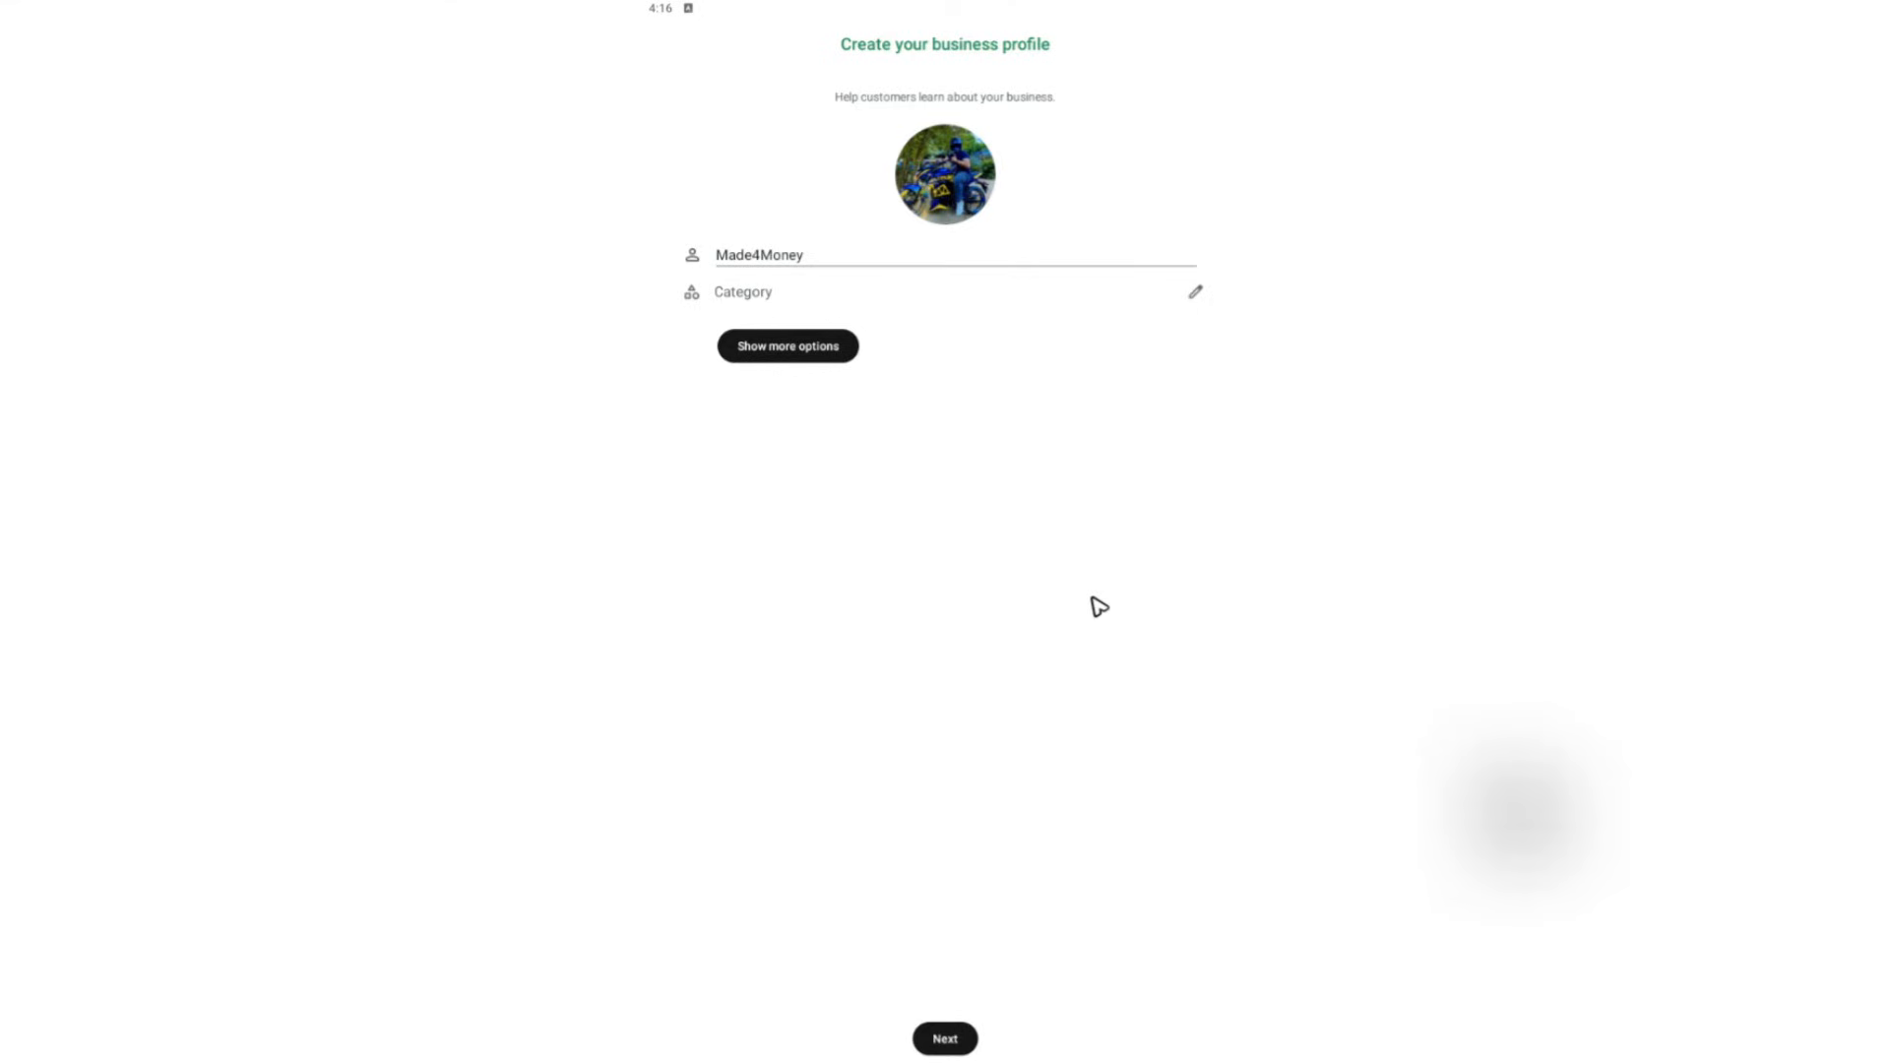
click(744, 292)
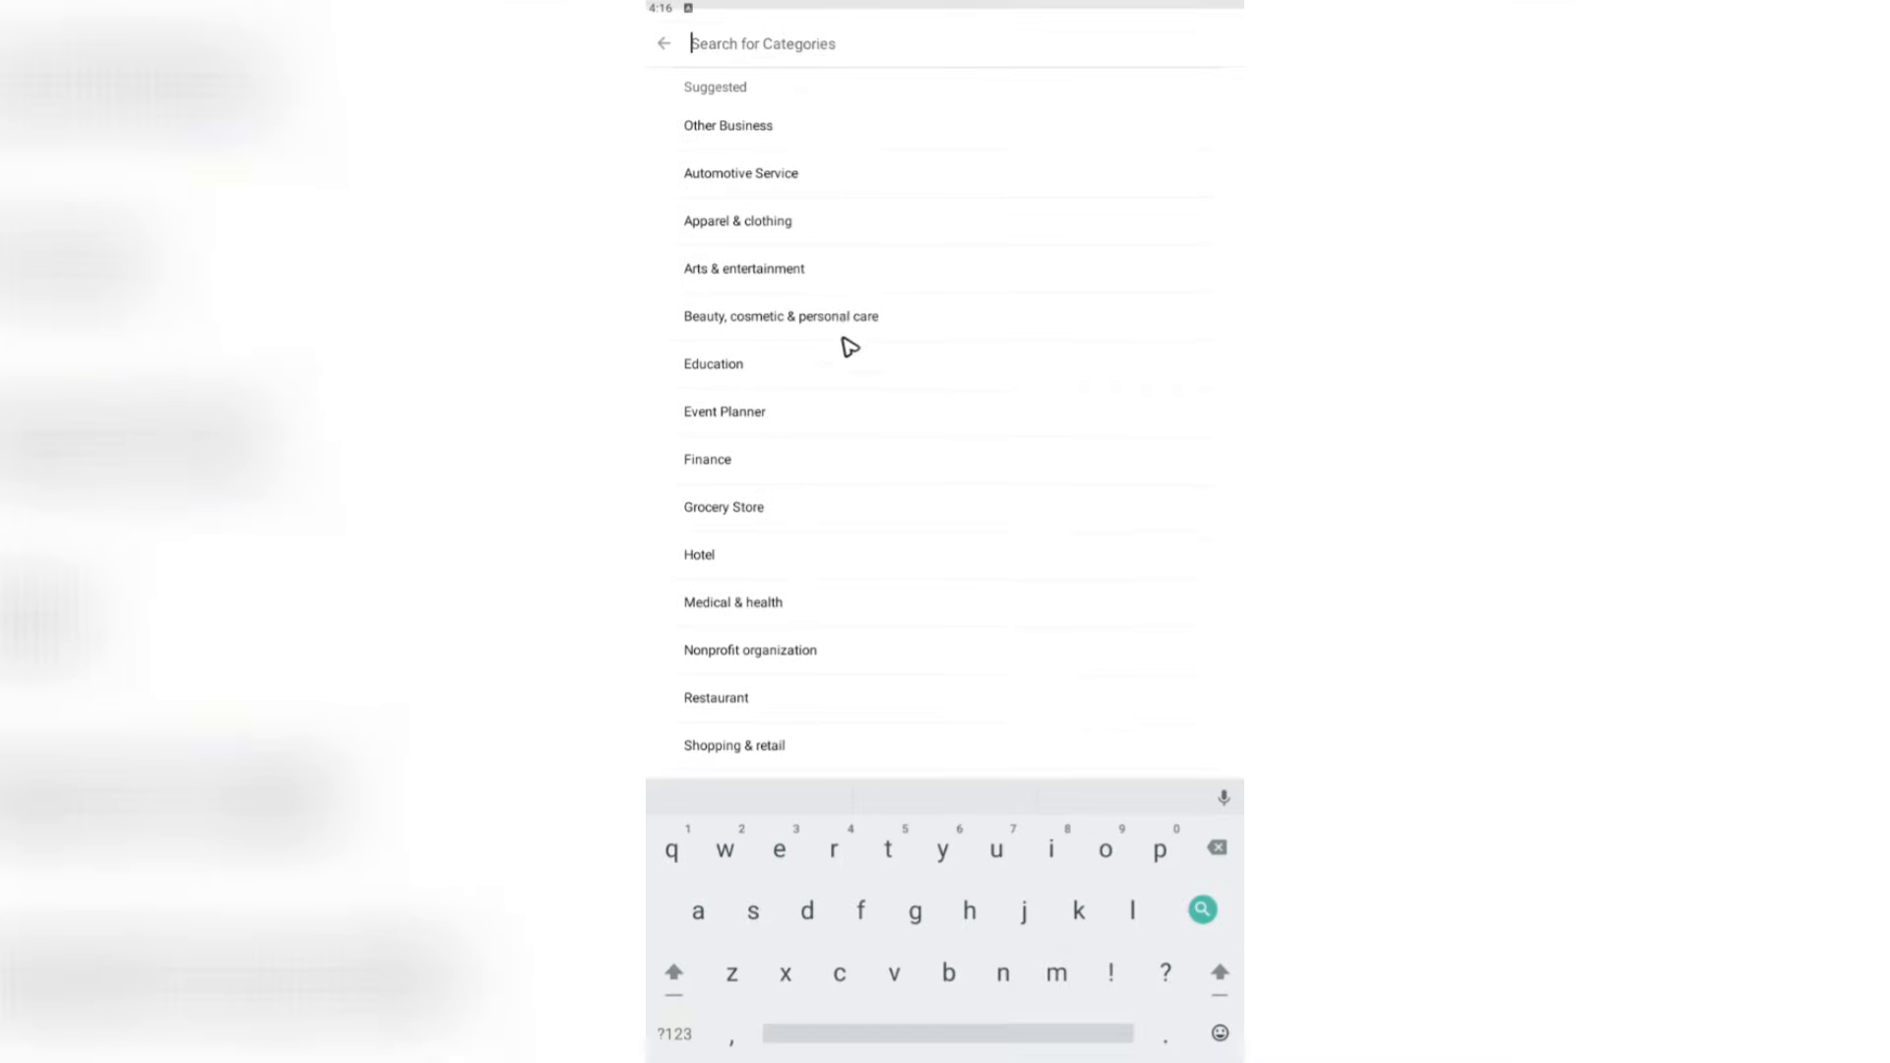
click(729, 126)
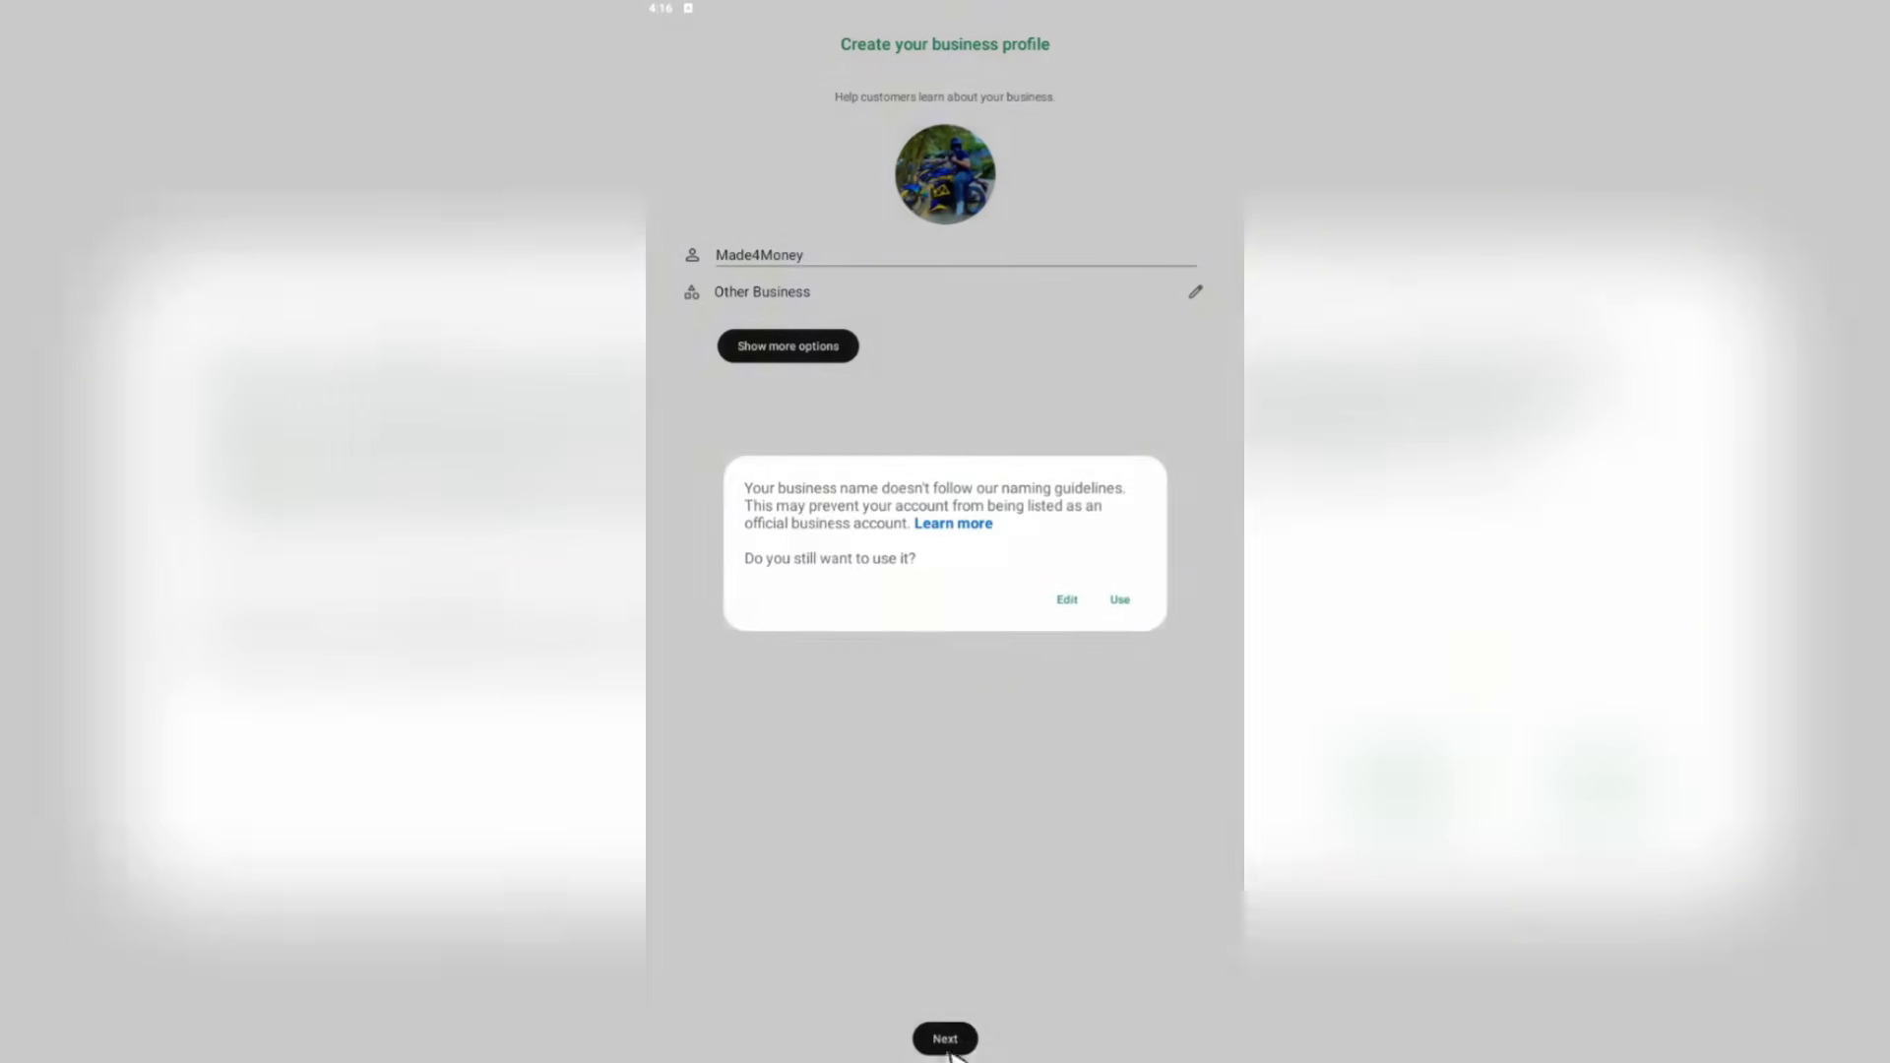
click(1119, 599)
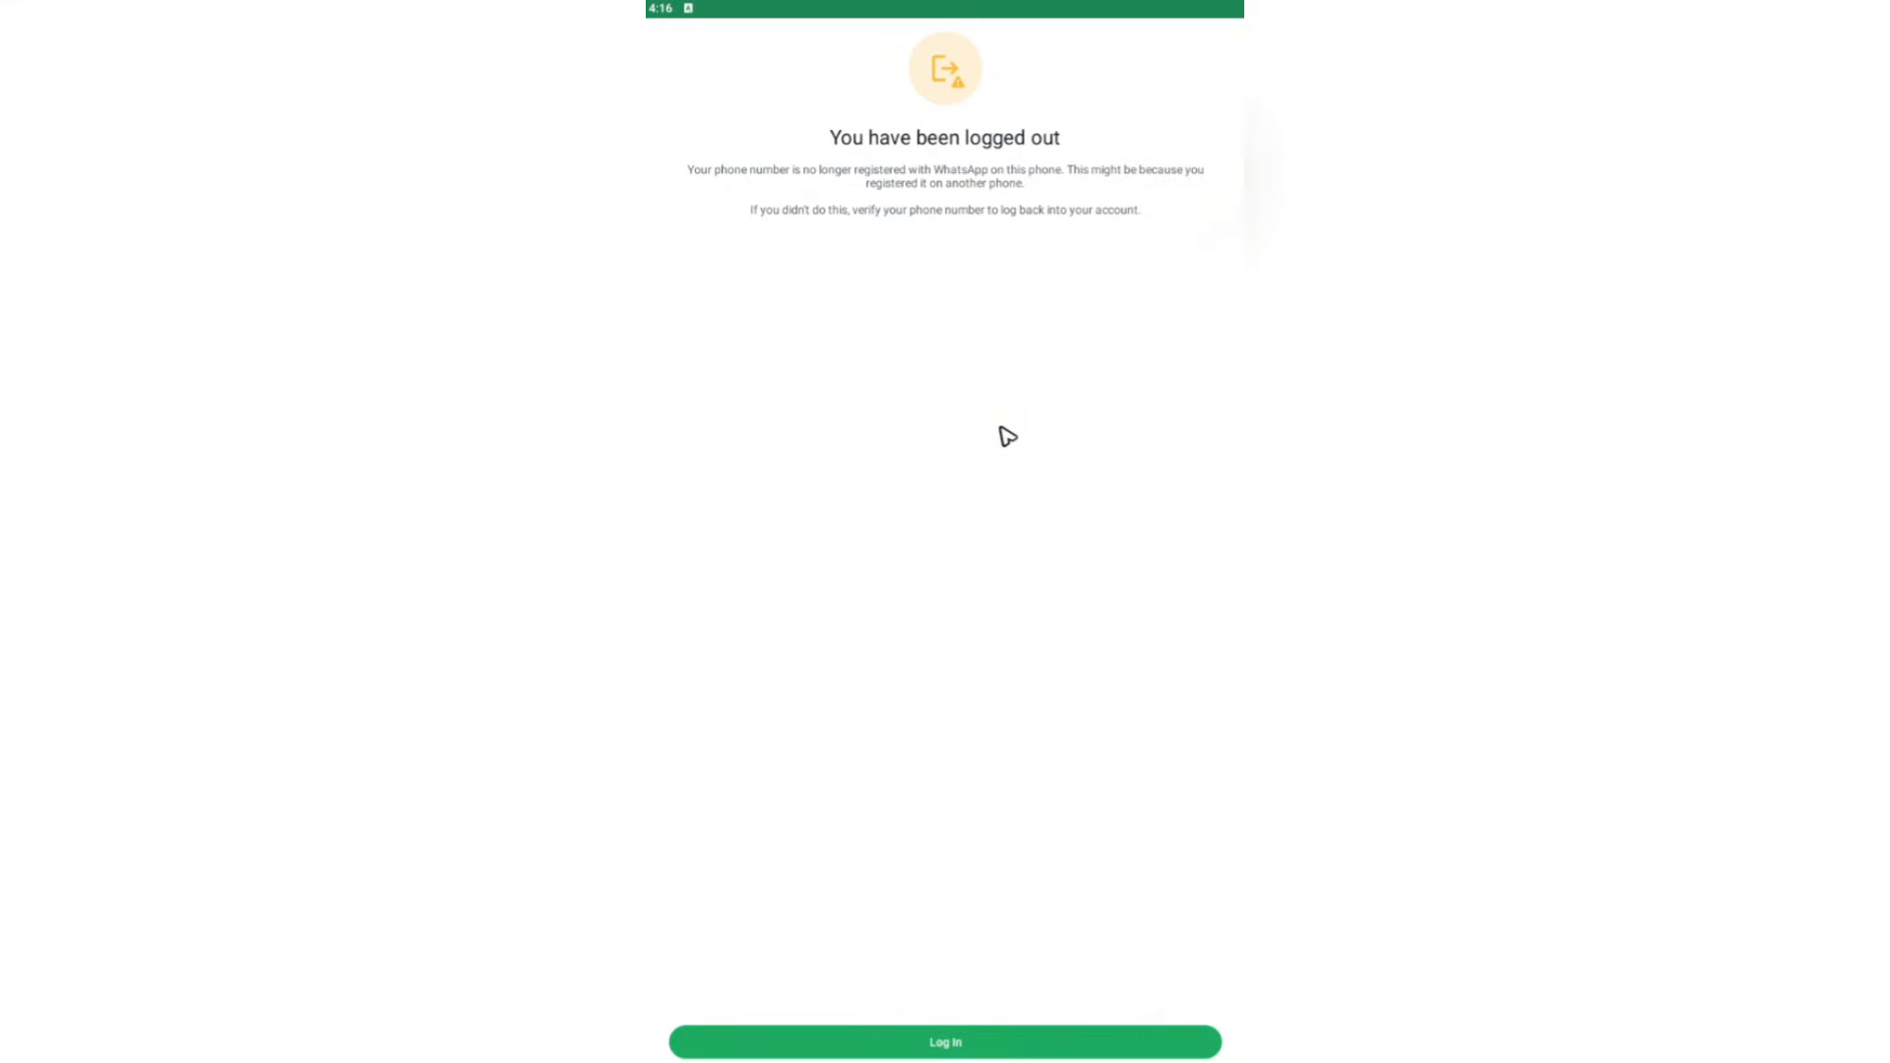
mouse_move(997, 456)
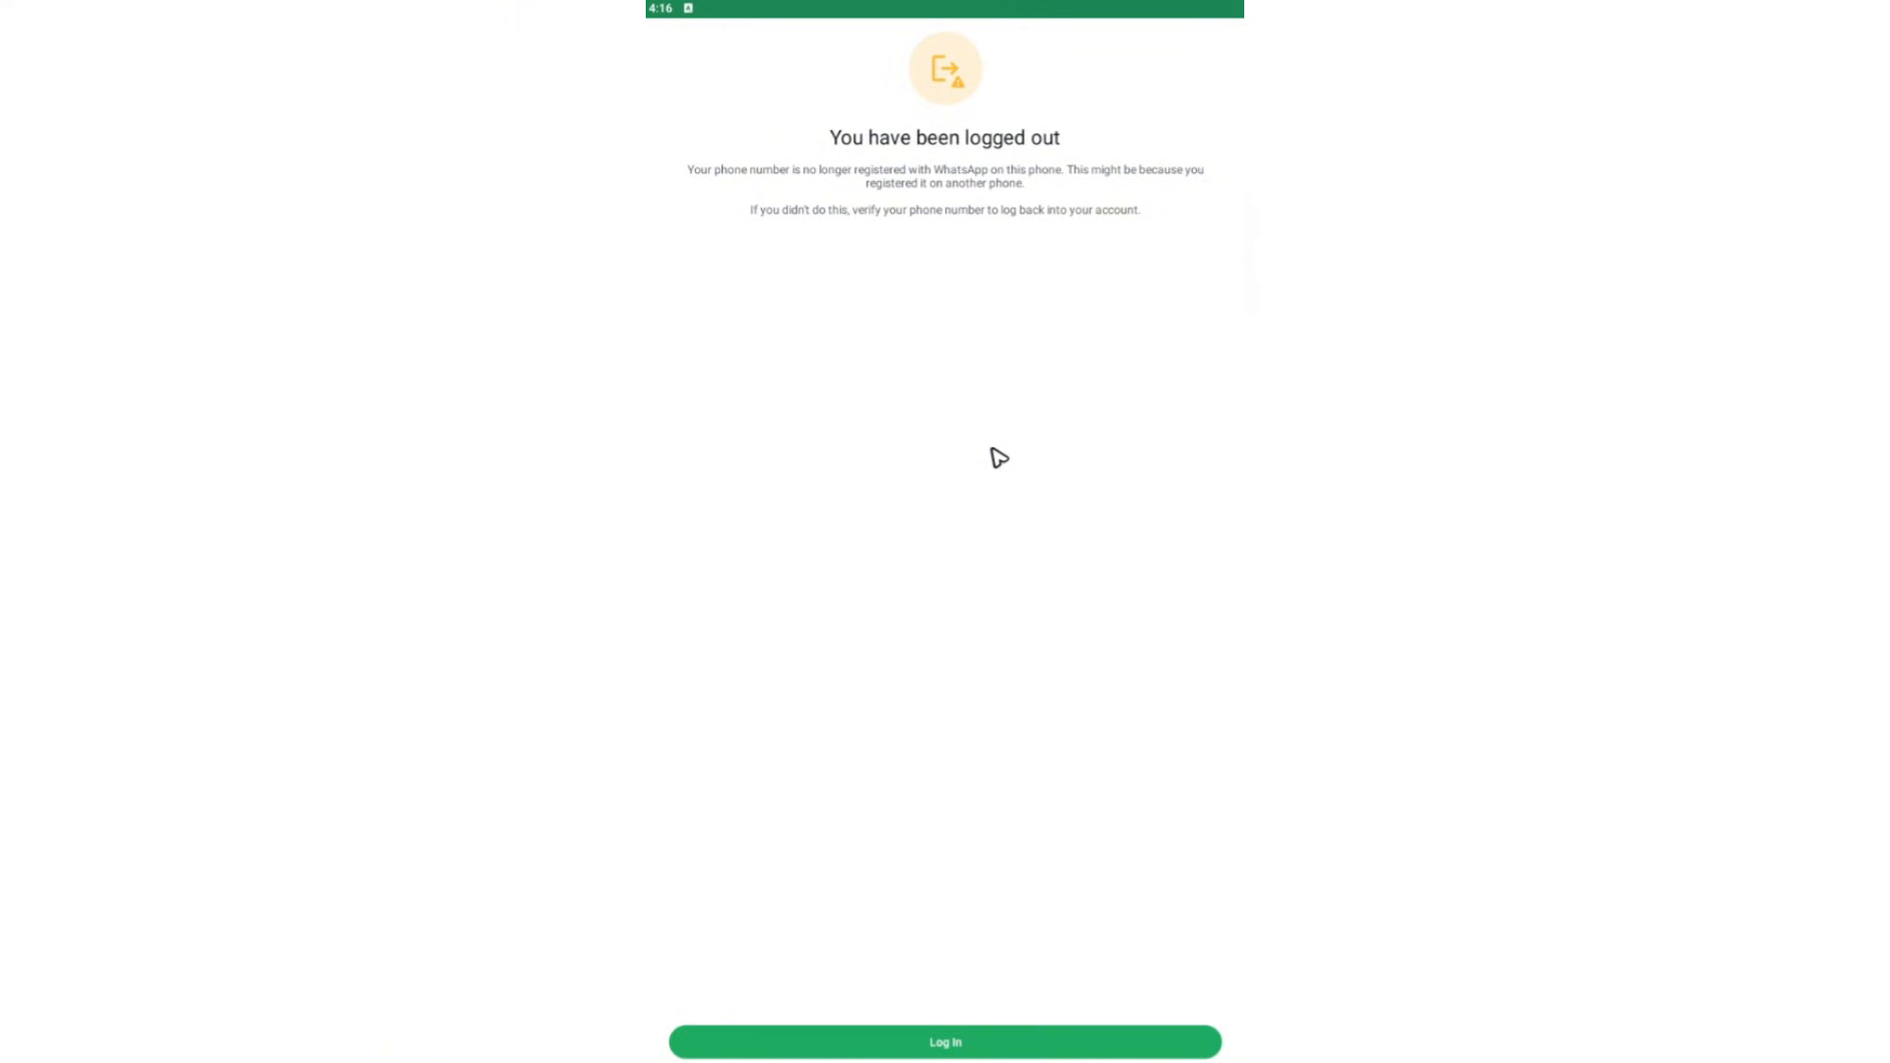